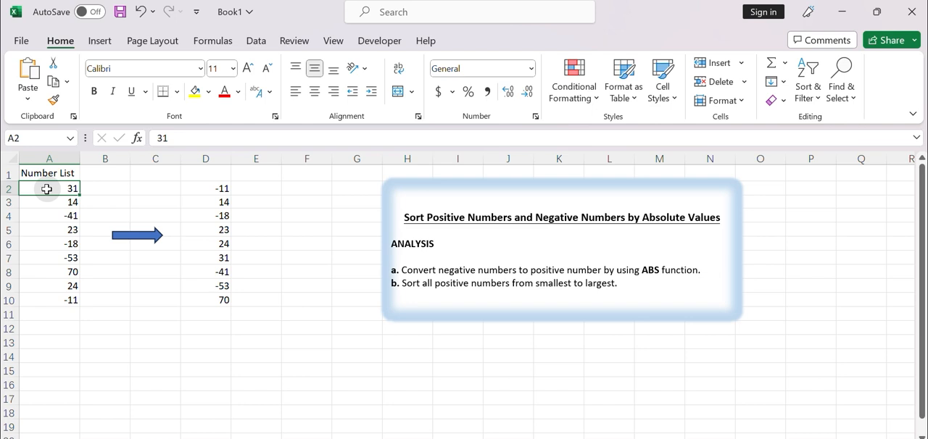
- Remove the sample sorted results in column D and the blue arrow shape
drag(49, 188, 48, 300)
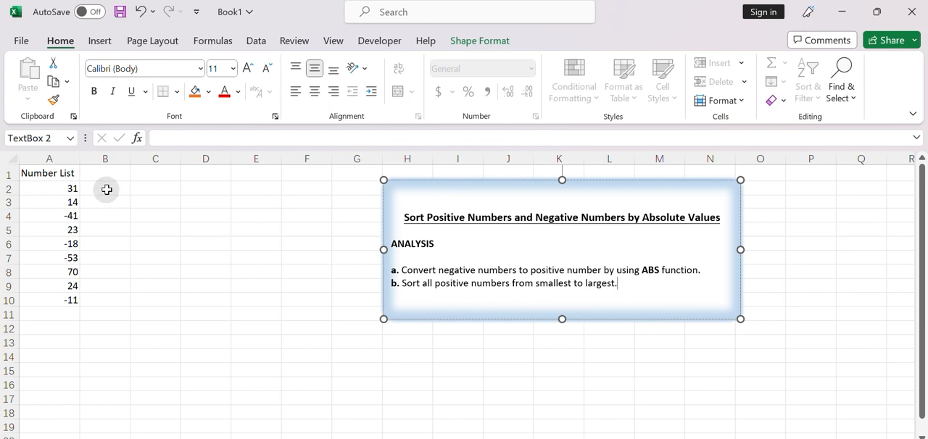
- Enter =ABS(A2) in B2 beside the first number, returning 31
click(105, 189)
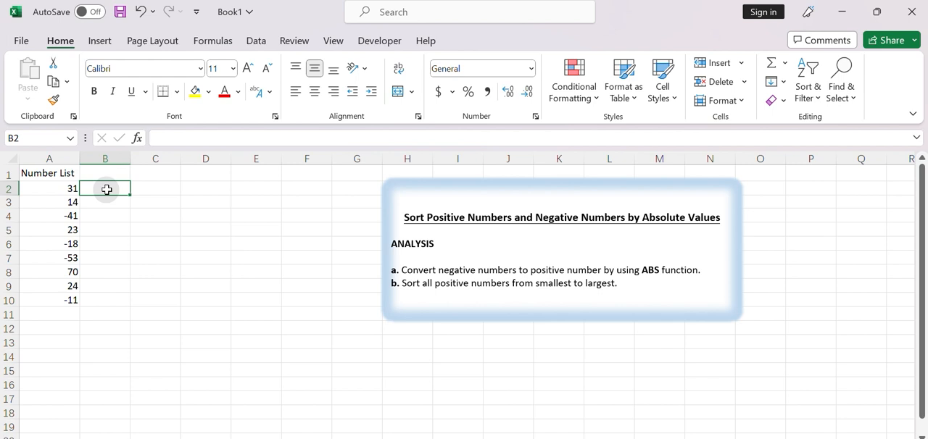
double_click(105, 188)
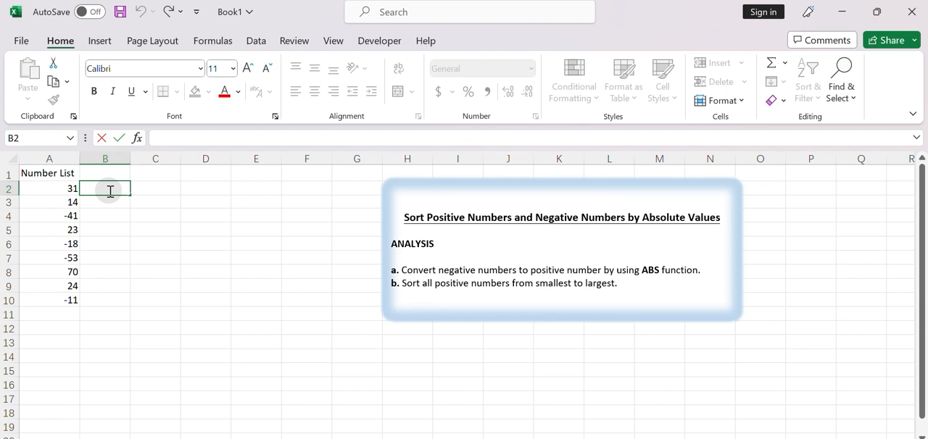
text(=)
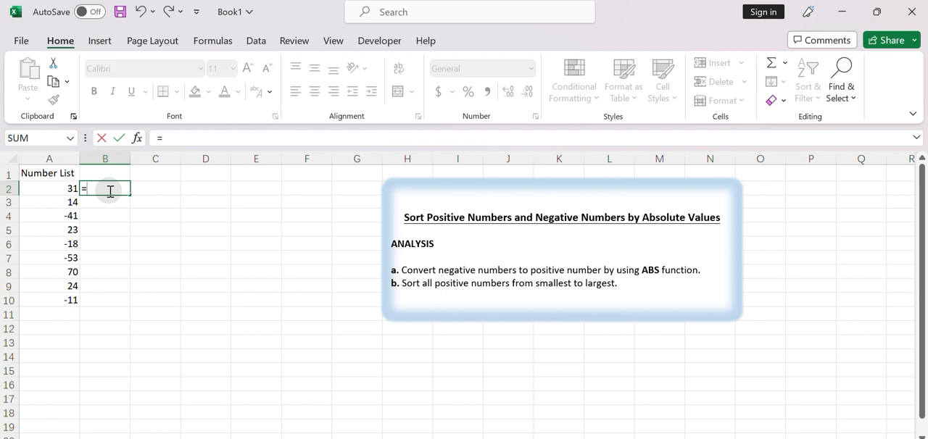
text(ABS)
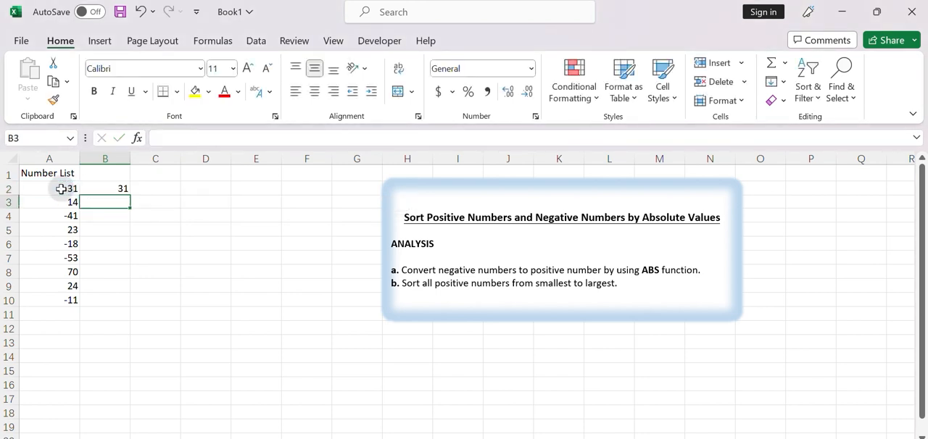
click(105, 188)
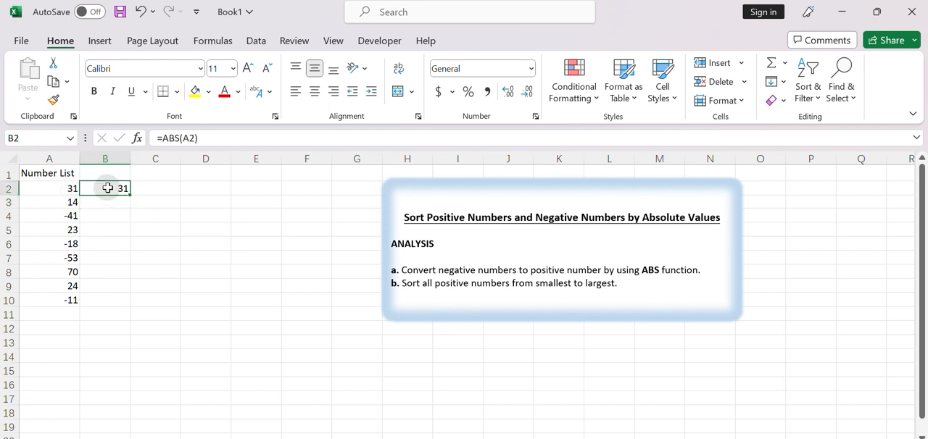
- Fill the ABS formula from B2 down to B10
drag(107, 189, 120, 304)
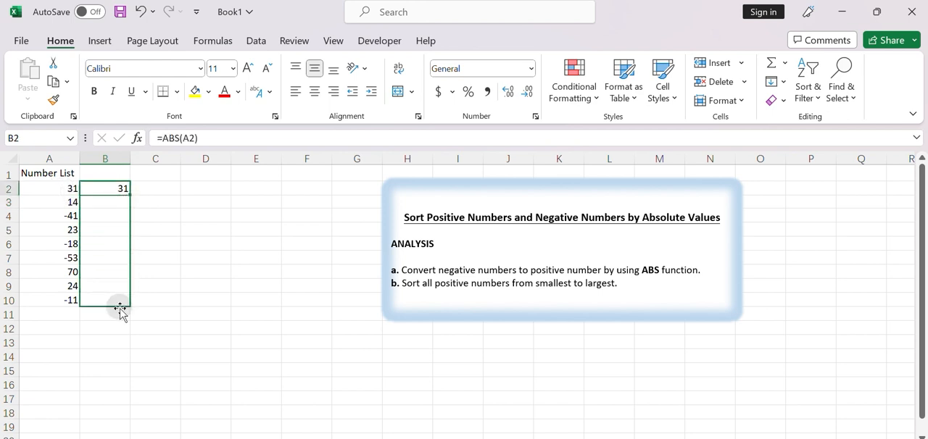
drag(119, 188, 119, 304)
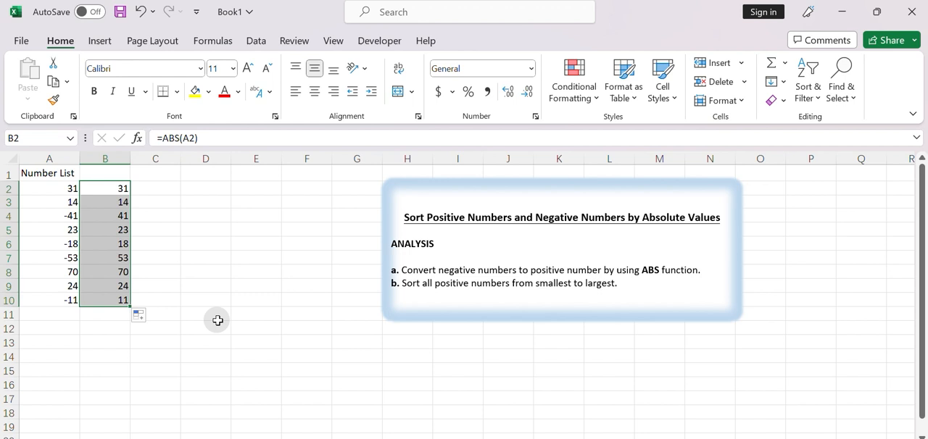
mouse_move(207, 300)
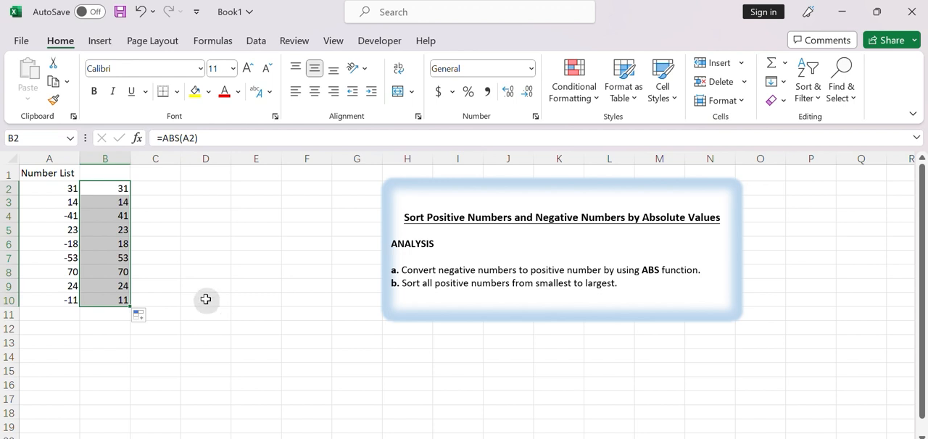
mouse_move(102, 213)
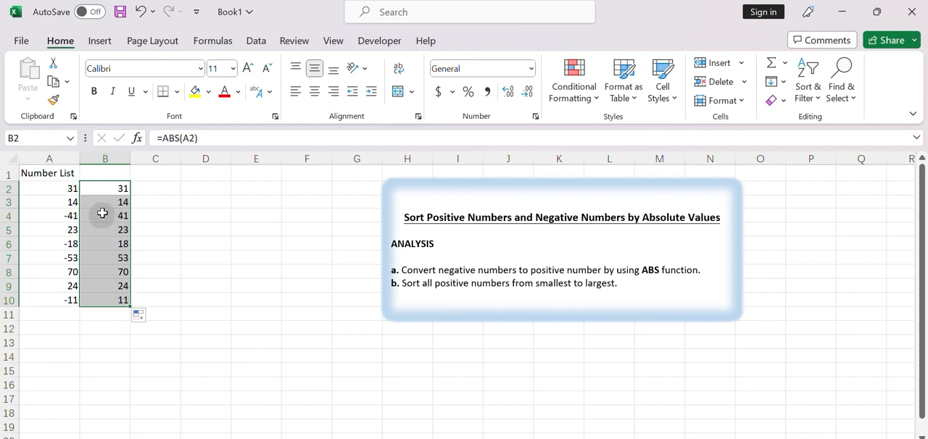
mouse_move(142, 232)
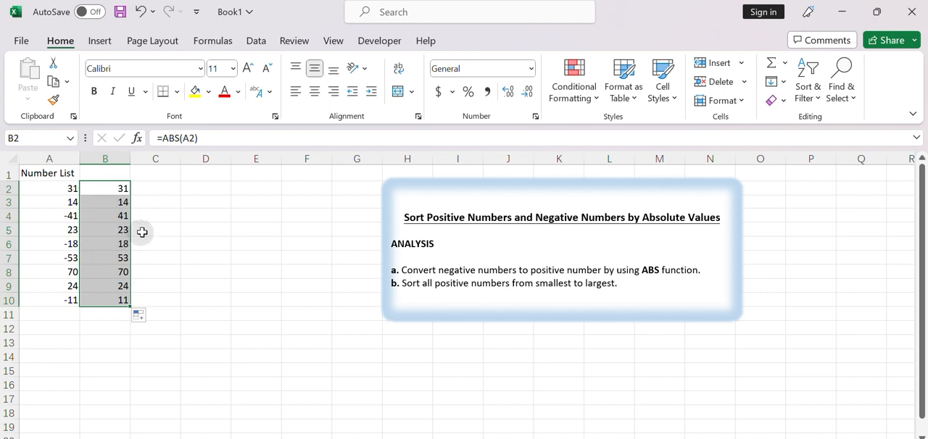
mouse_move(153, 234)
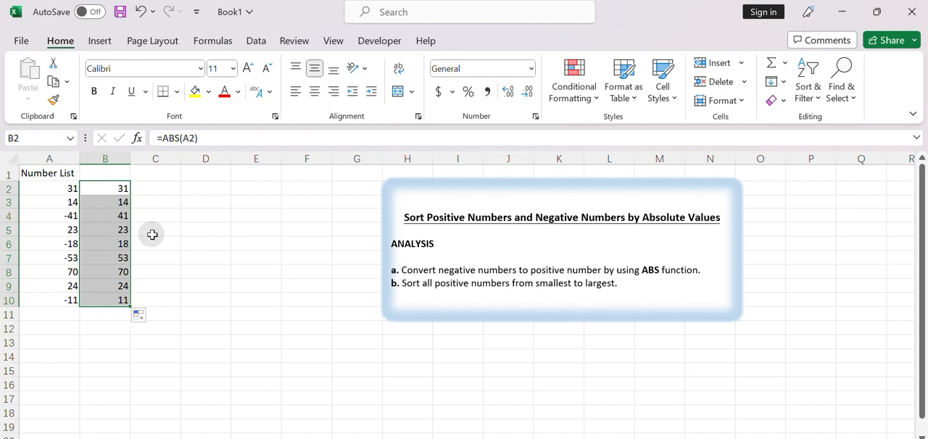
- Sort B2:B10 smallest to largest, expanding the selection to include the Number List
click(256, 41)
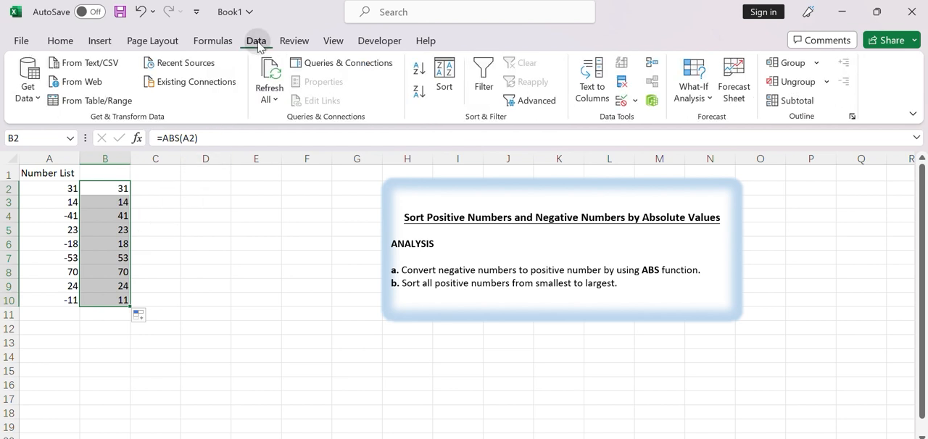
mouse_move(417, 68)
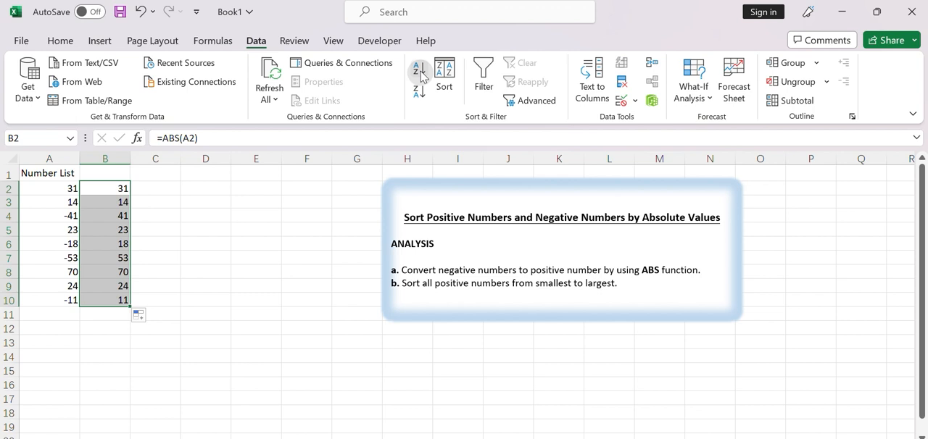
click(419, 71)
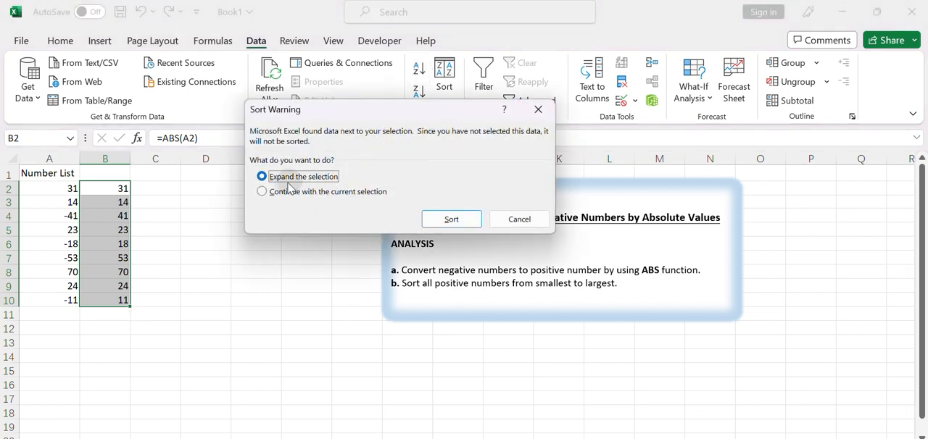
mouse_move(410, 172)
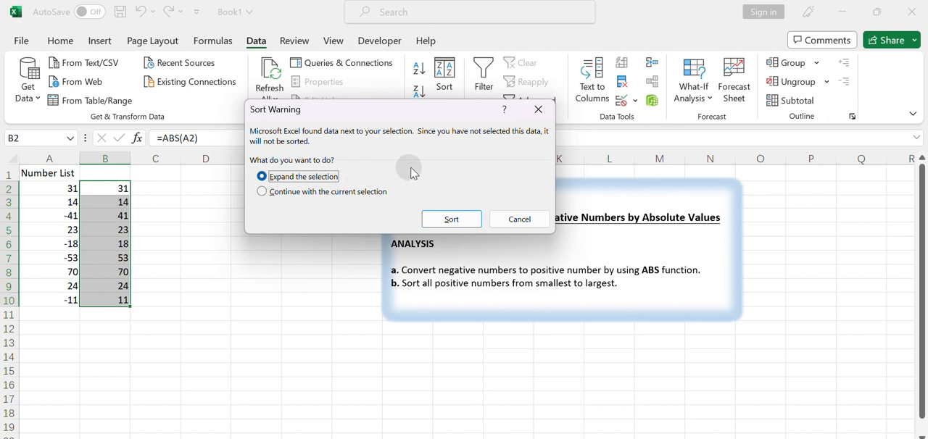
mouse_move(433, 177)
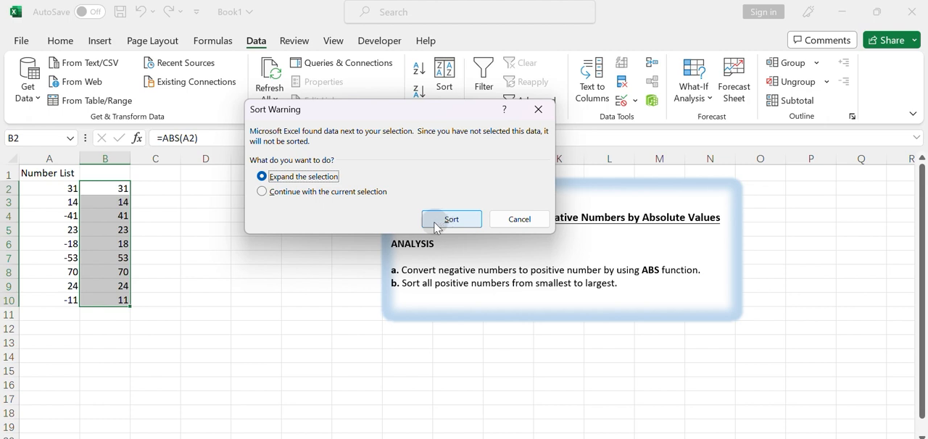
click(451, 219)
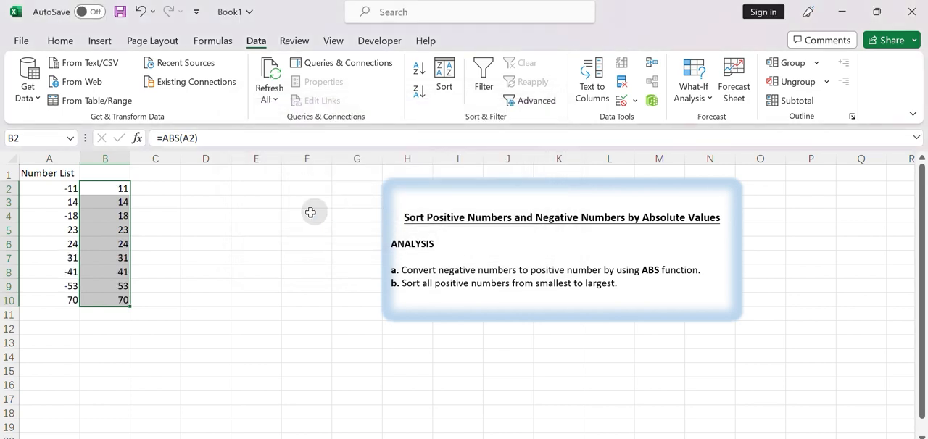
mouse_move(92, 249)
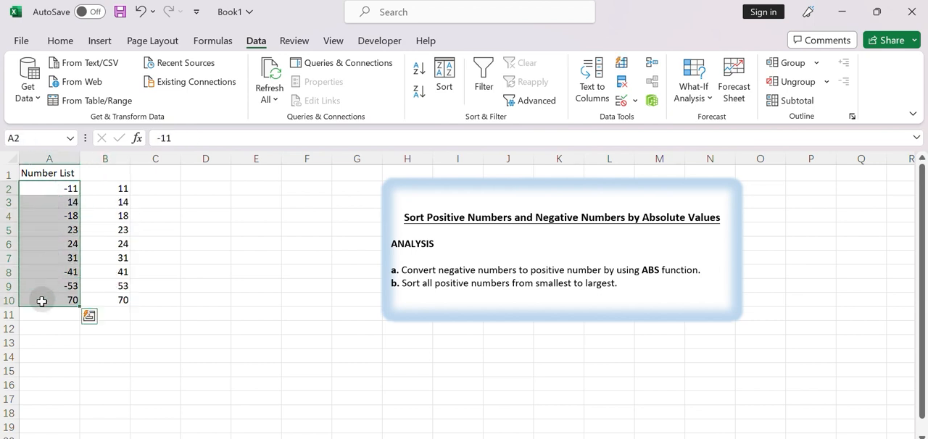
mouse_move(165, 317)
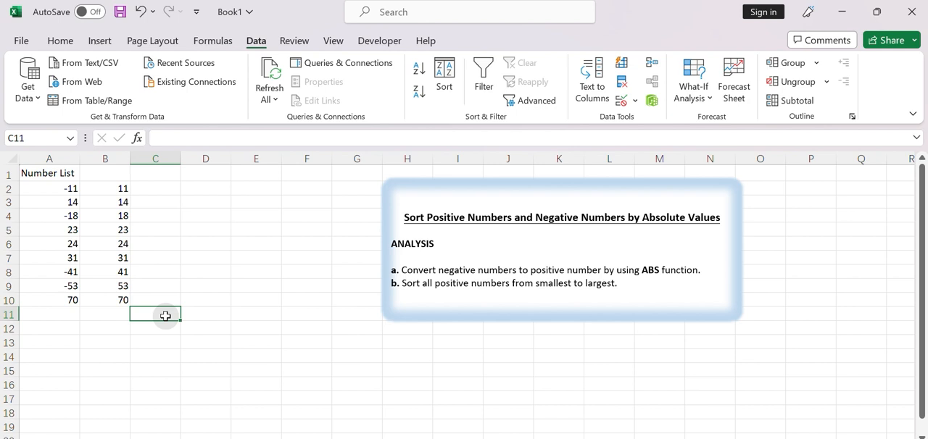
click(105, 158)
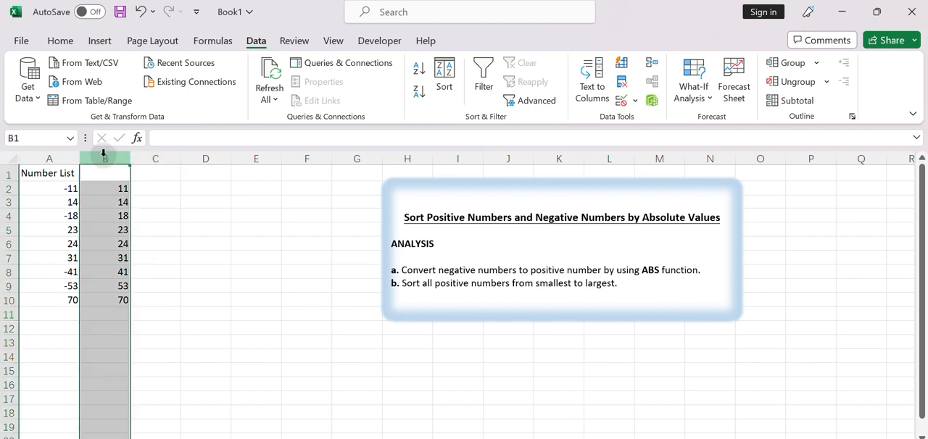
right_click(104, 158)
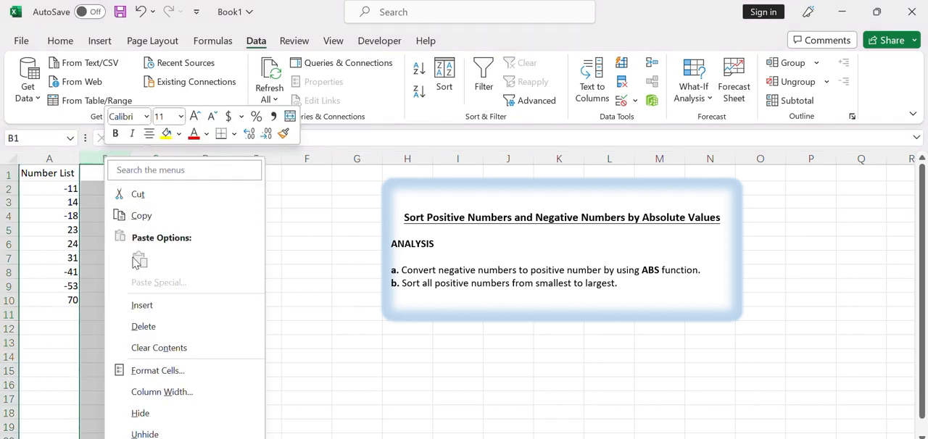
mouse_move(144, 326)
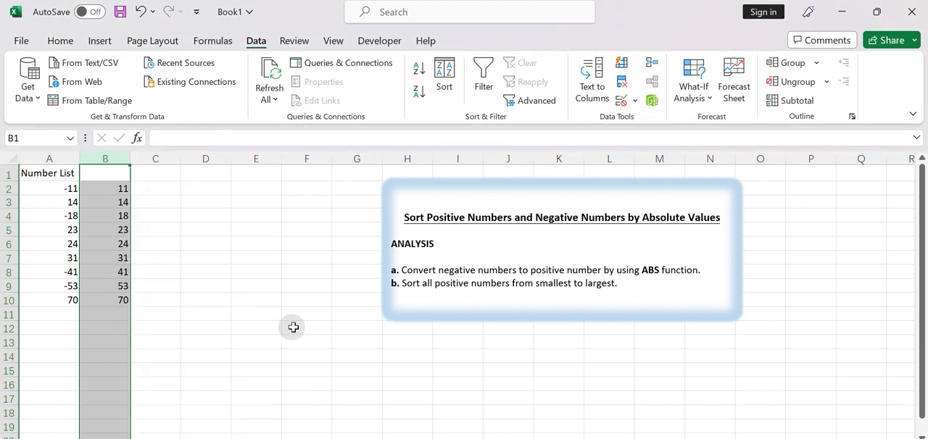
click(293, 327)
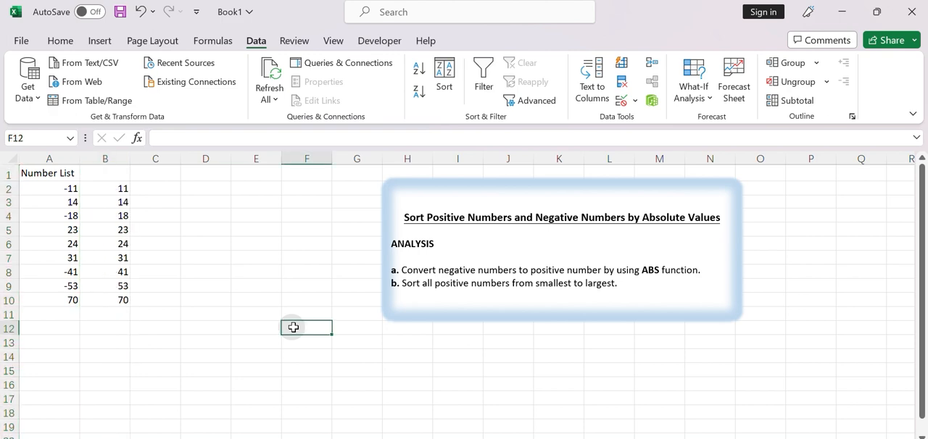